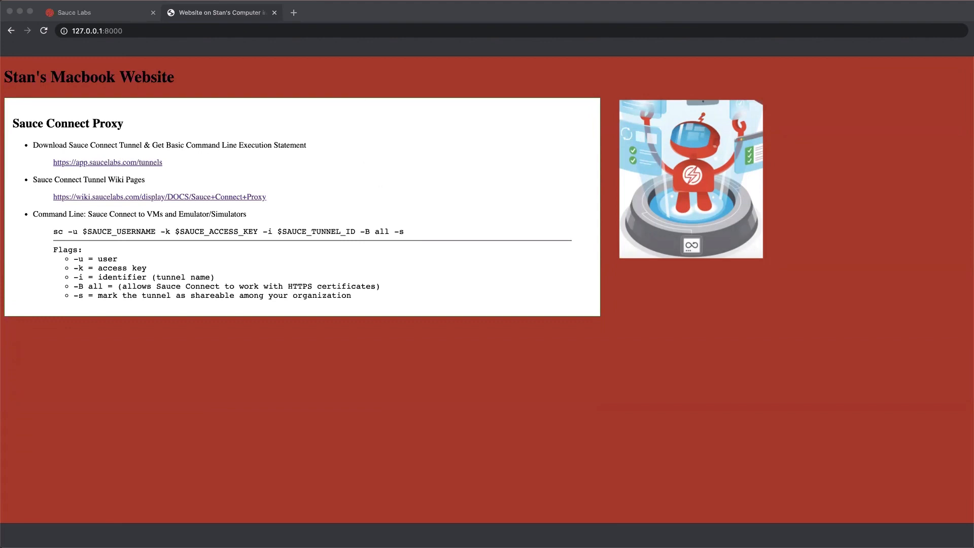
Step: Switch to the Sauce Labs live Edge session that cannot reach 127.0.0.1:8000
left_click(96, 31)
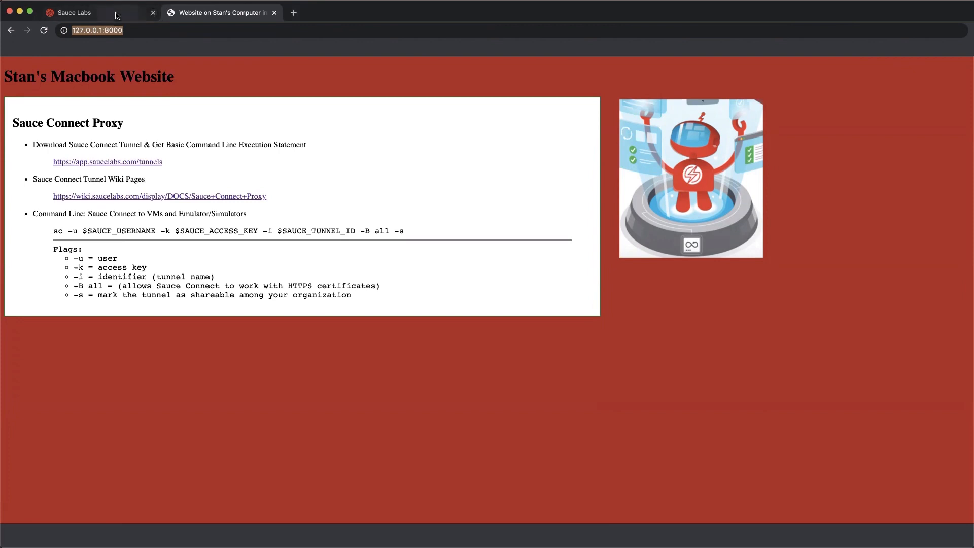
left_click(74, 12)
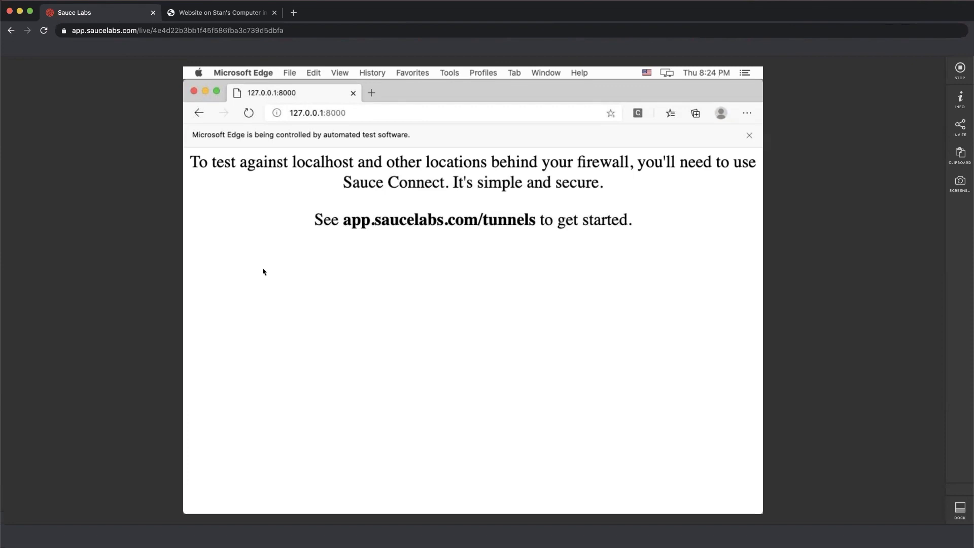
mouse_move(267, 284)
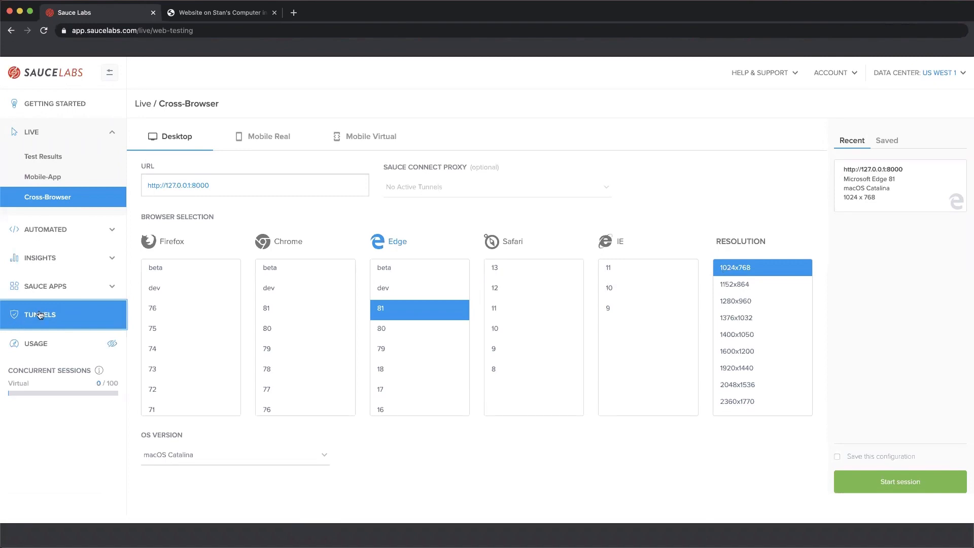
Step: Open Tunnels and scroll through setup Steps 1–3 to the run command
left_click(39, 315)
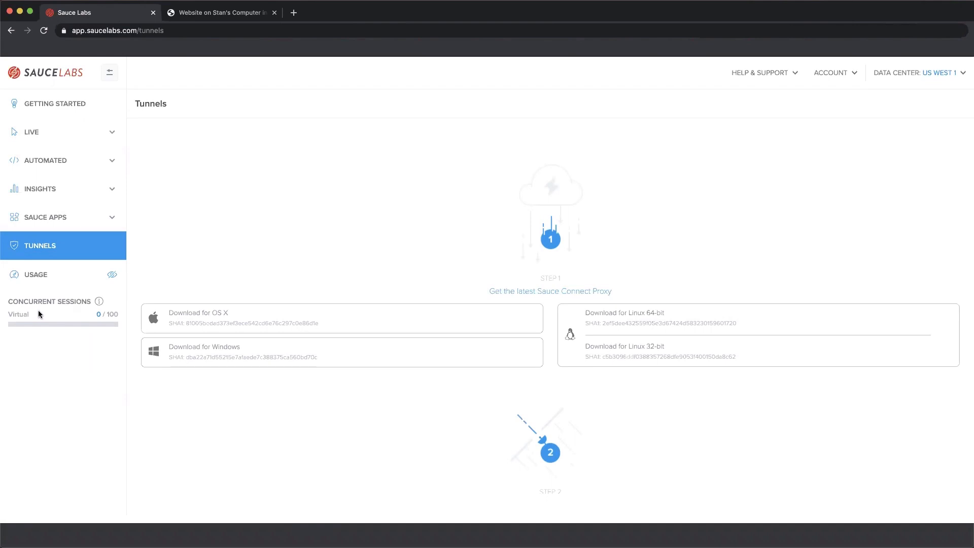
mouse_move(544, 267)
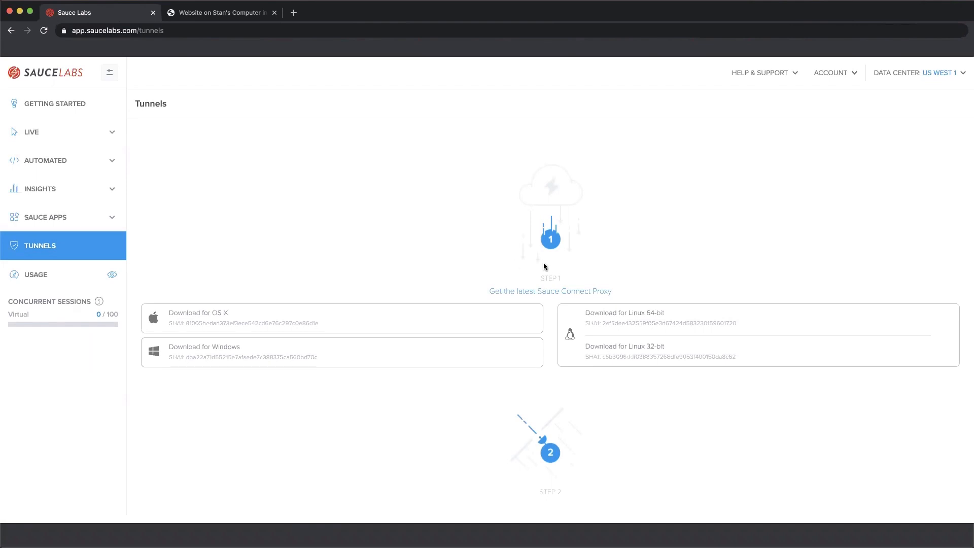
scroll("down", 3)
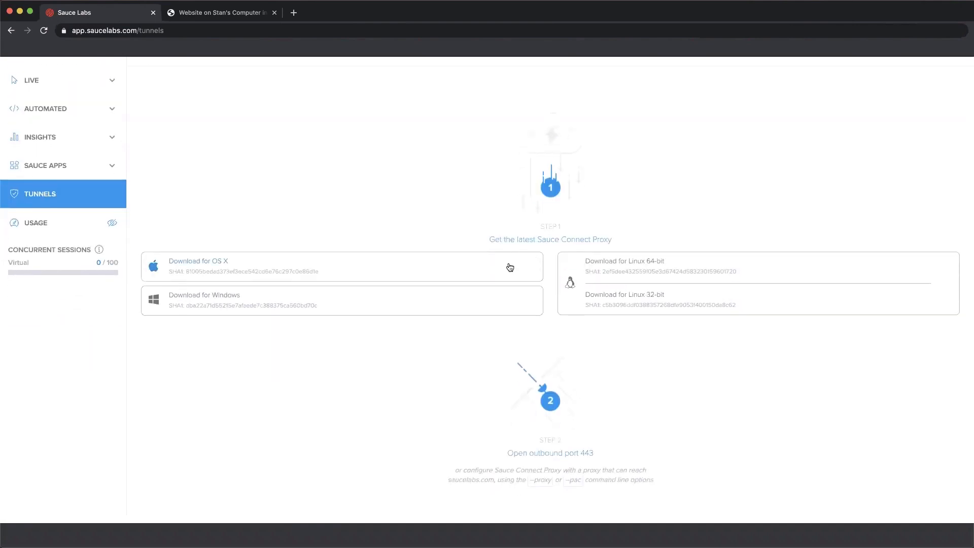
scroll("down", 3)
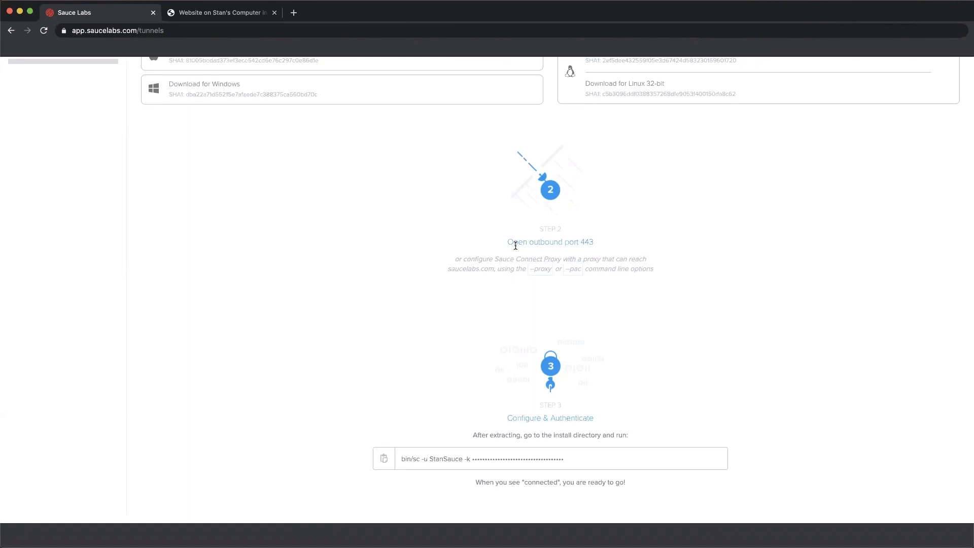
scroll("down", 3)
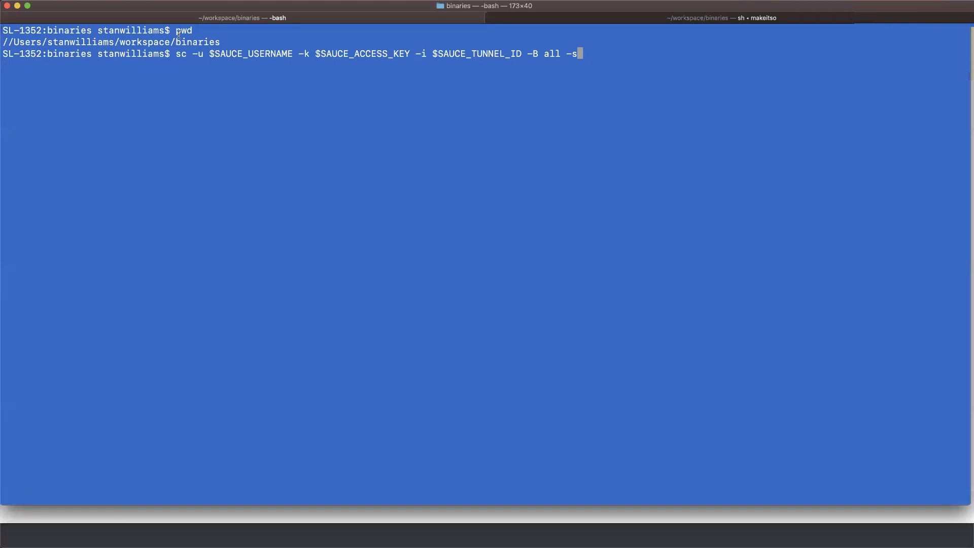
Step: Highlight the sc program name and its -u, -k, -i, -B all, -s flags
double_click(182, 53)
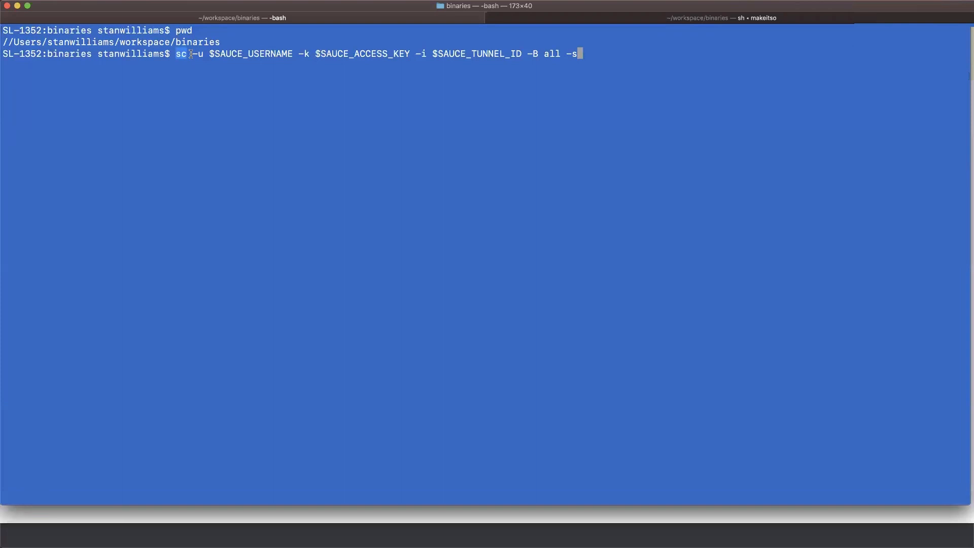
left_click_drag(183, 53, 414, 53)
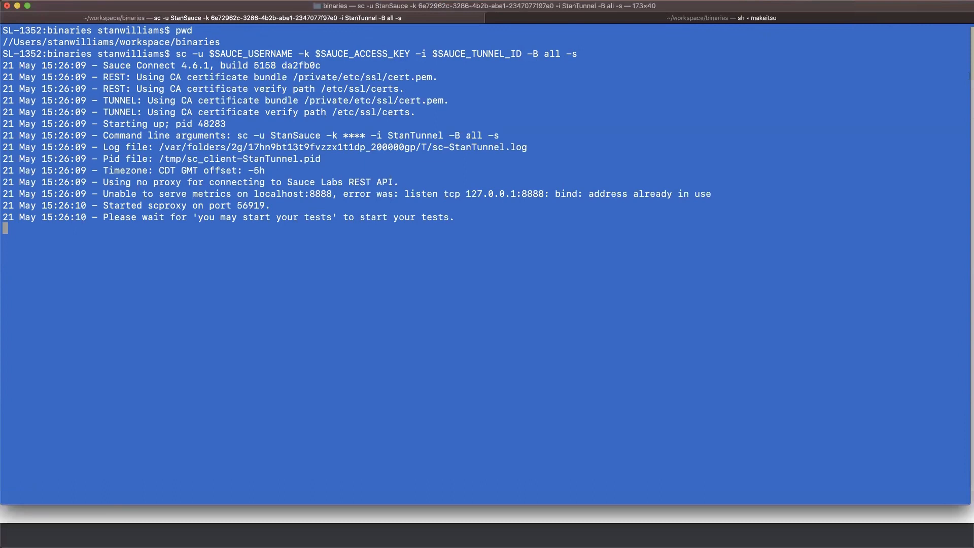
Step: Run the sc tunnel command and highlight the Sauce Connect 4.6.1 startup log
left_click_drag(194, 217, 340, 217)
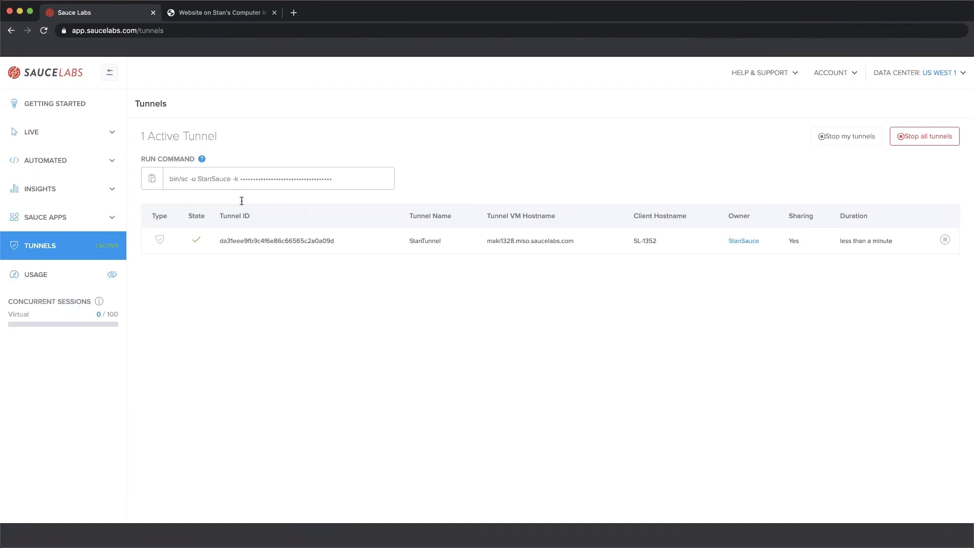
Step: Highlight StanTunnel's client hostname SL-1352, then expand LIVE in the sidebar
double_click(425, 241)
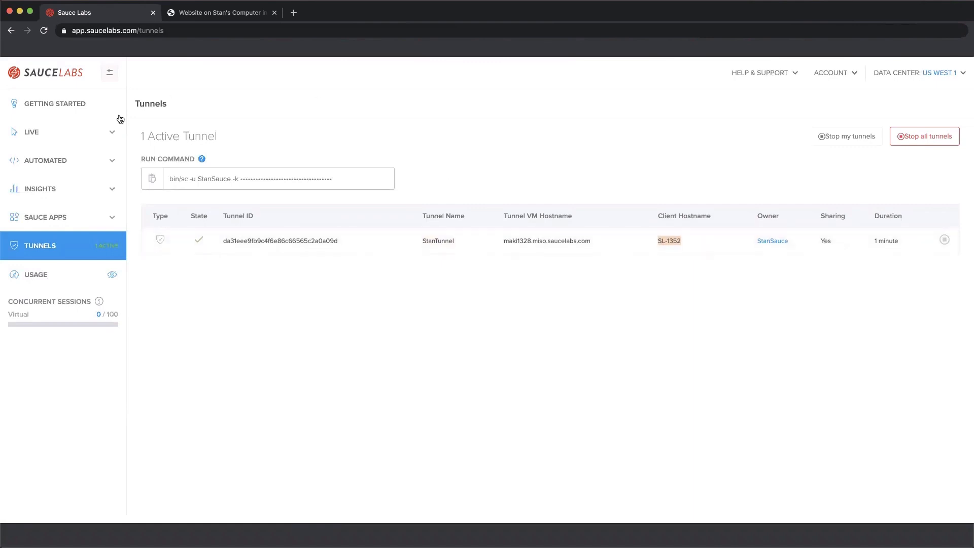
left_click(30, 131)
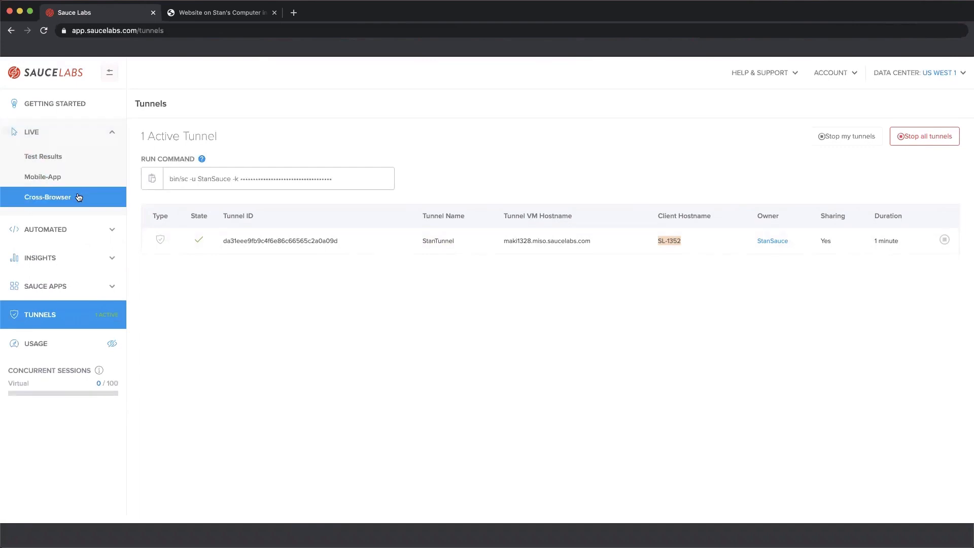
Step: Target 127.0.0.1:8000 in Cross-Browser live testing, using the StanSauce/StanTunnel proxy
left_click(47, 197)
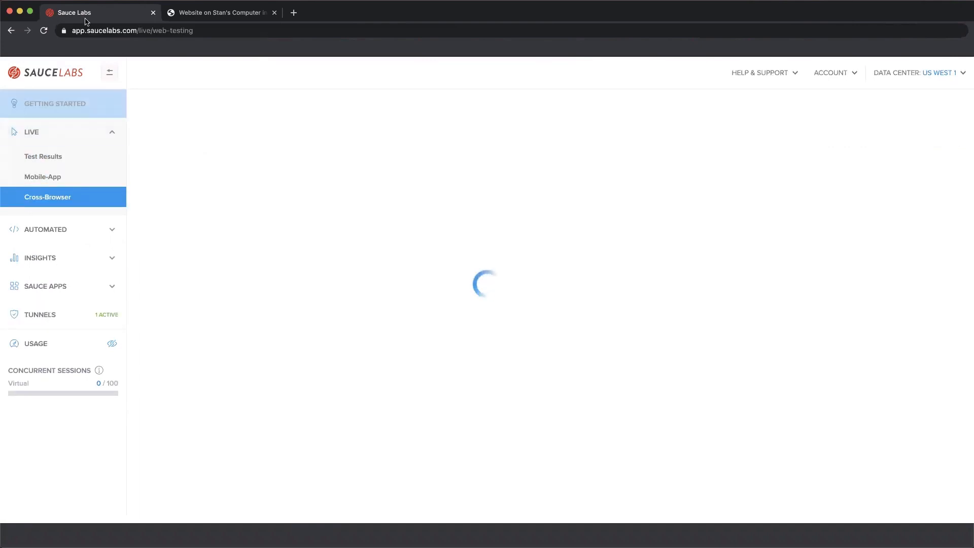
left_click(220, 12)
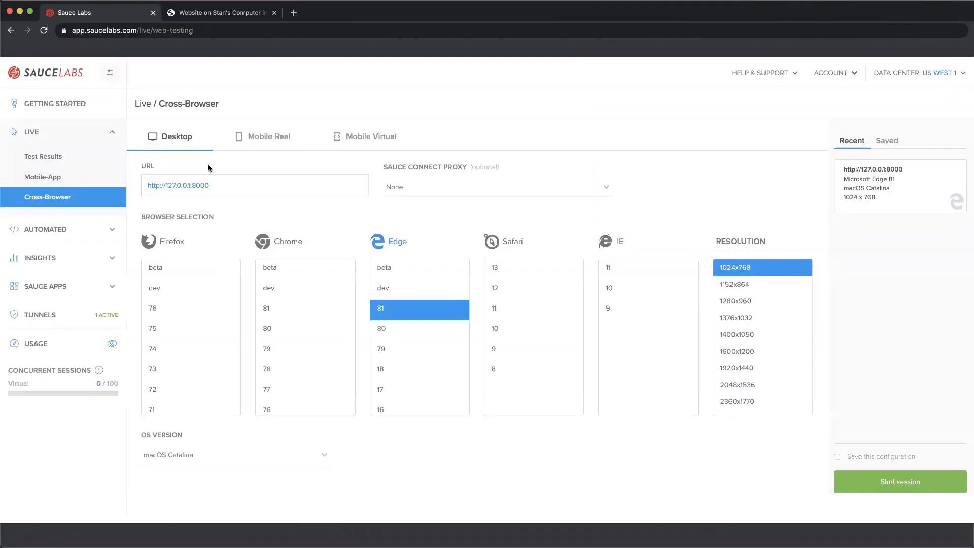
left_click(255, 186)
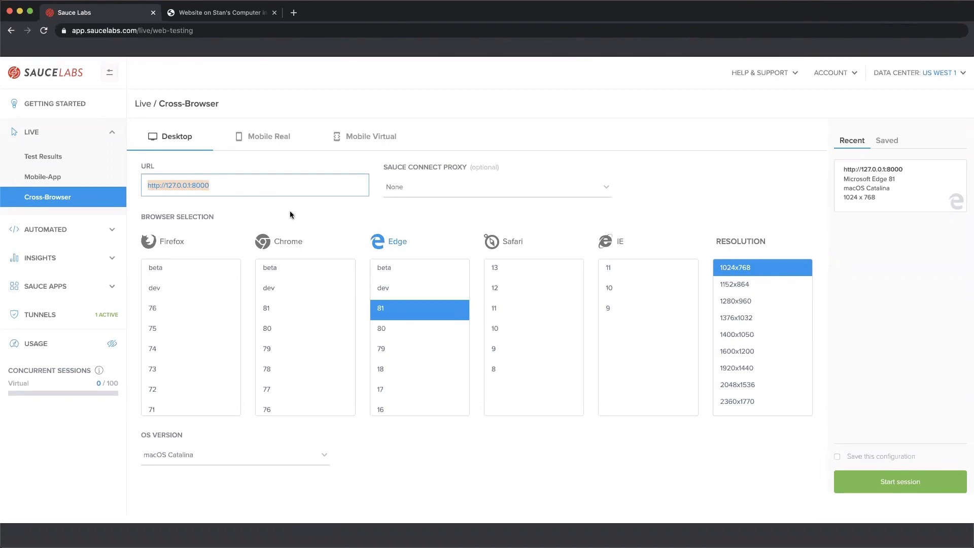
mouse_move(253, 179)
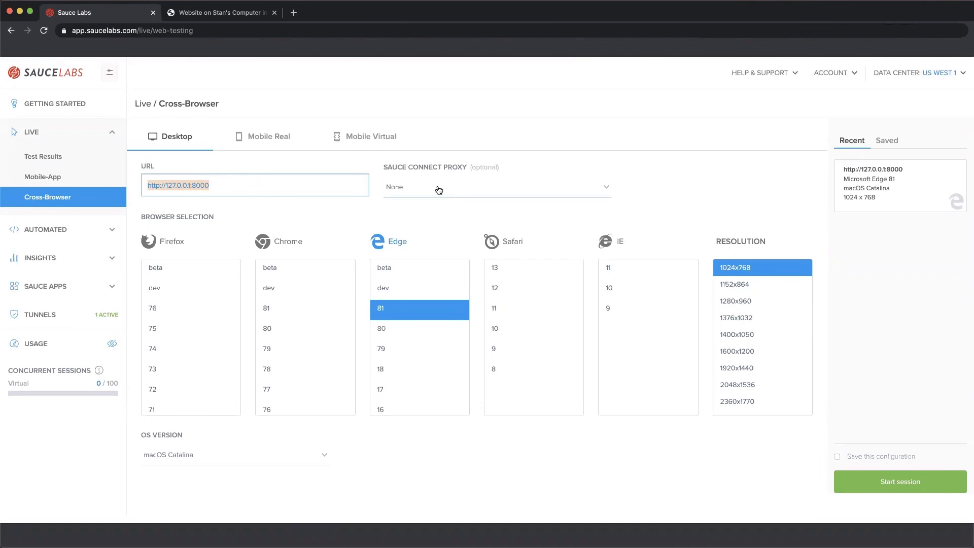
left_click(495, 187)
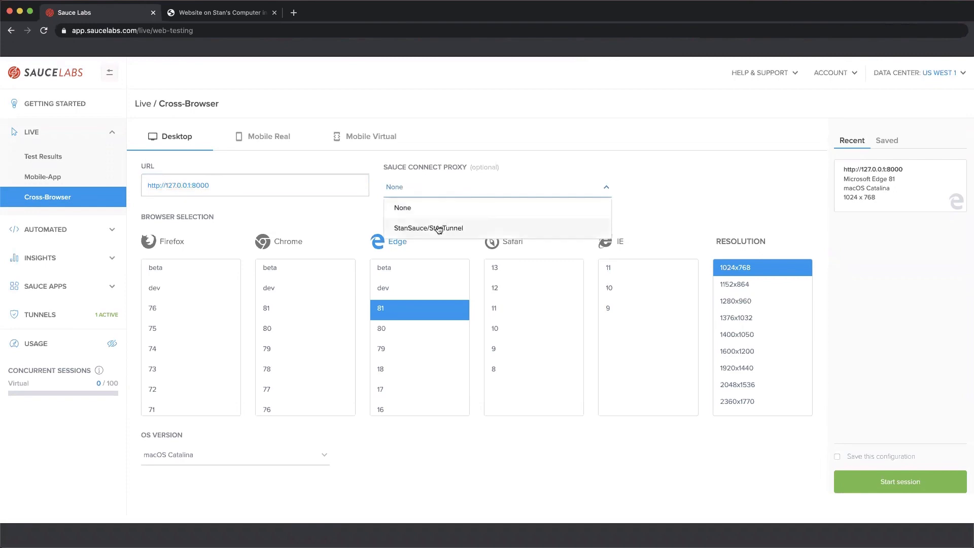
left_click(428, 228)
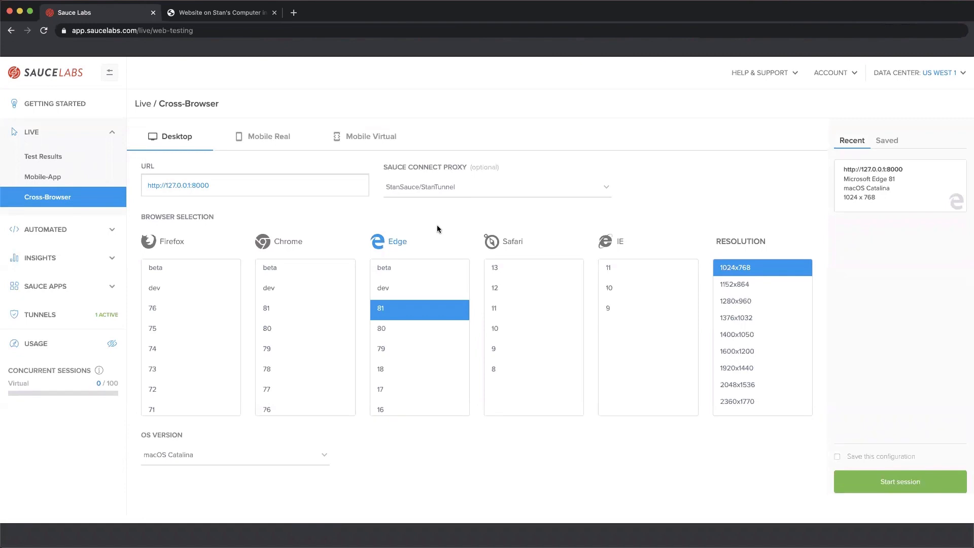
mouse_move(877, 481)
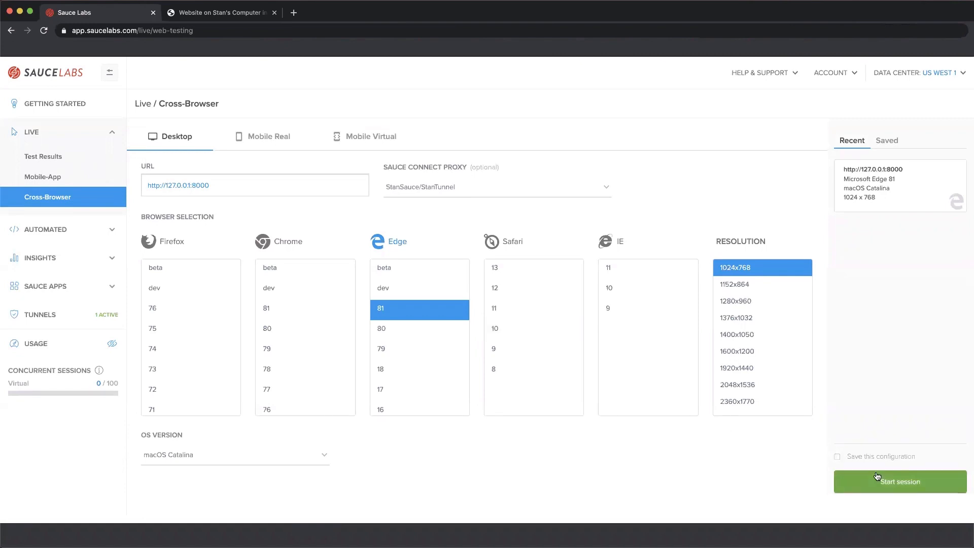
Step: Start the Edge 81, macOS Catalina, 1024x768 live session through StanTunnel
left_click(899, 481)
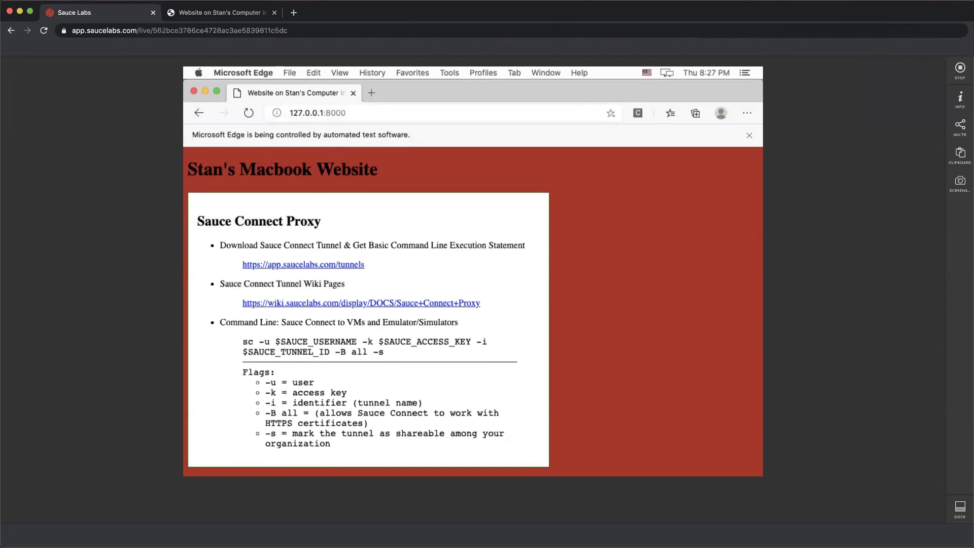
mouse_move(640, 355)
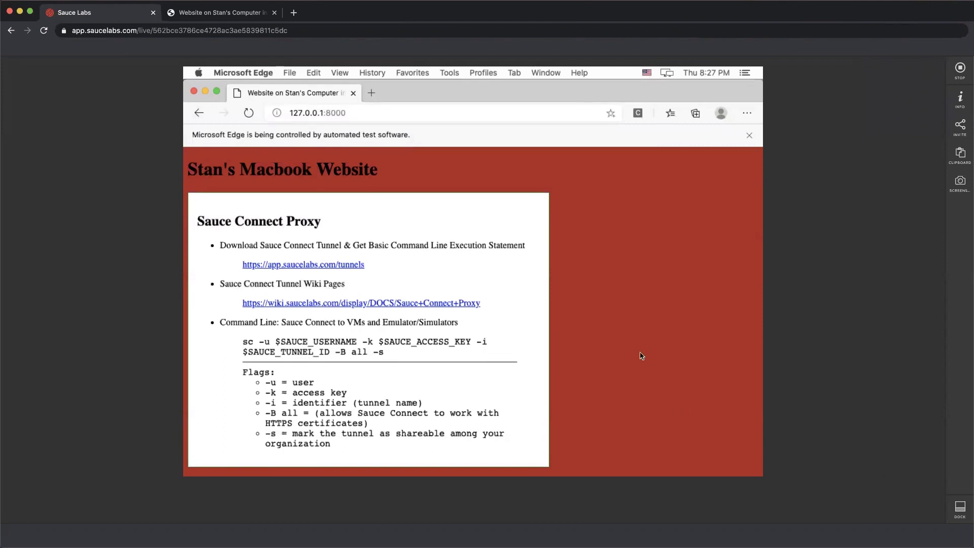
mouse_move(643, 349)
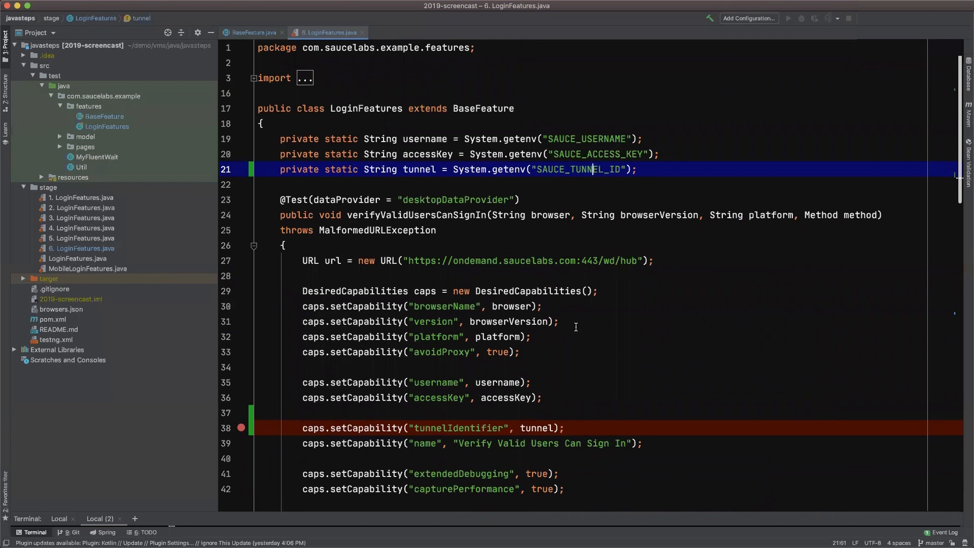
Step: Select LoginFeatures.java lines 19–21 reading SAUCE_USERNAME, SAUCE_ACCESS_KEY and SAUCE_TUNNEL_ID
left_click(434, 139)
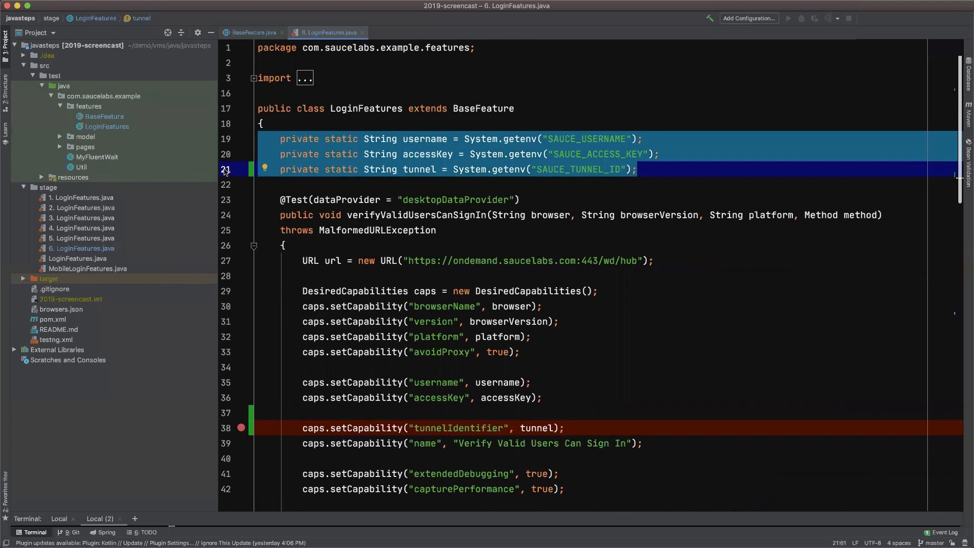
mouse_move(456, 149)
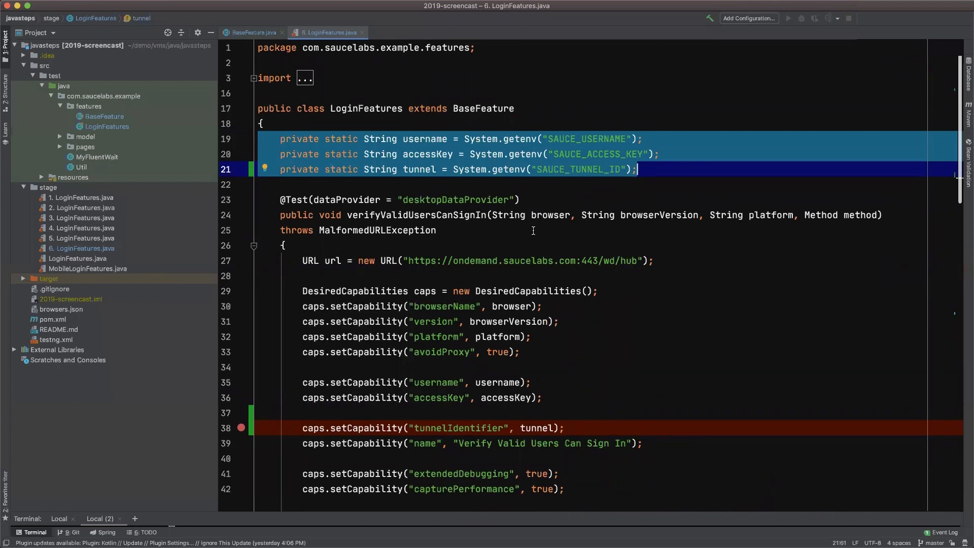
scroll("down", 3)
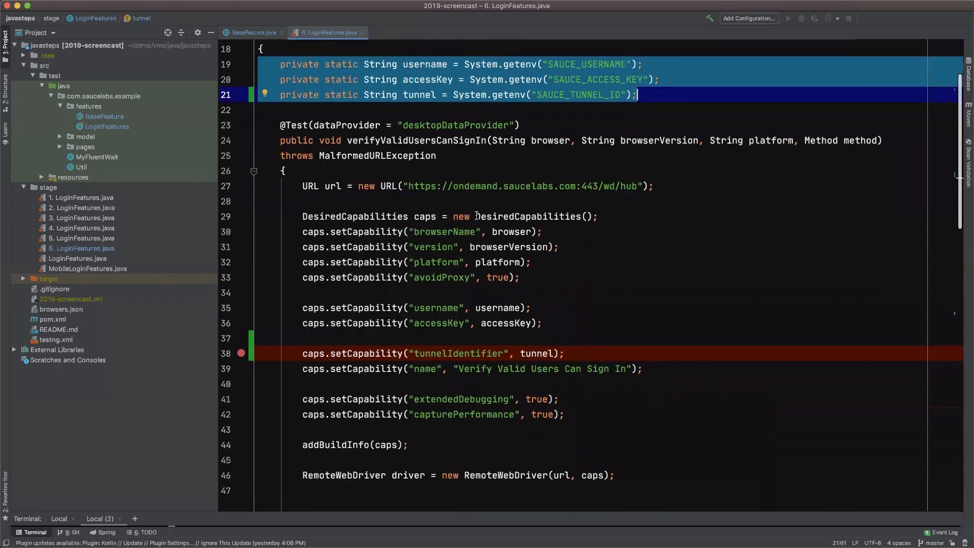
mouse_move(229, 236)
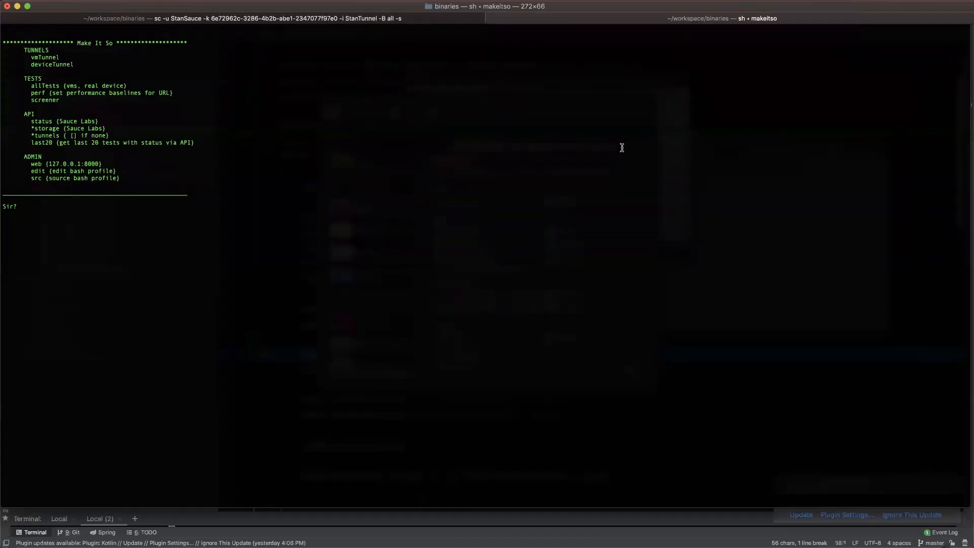
Step: Enter allTests at the 'Sir?' prompt and scroll through the Maven TestNG output
type("allS")
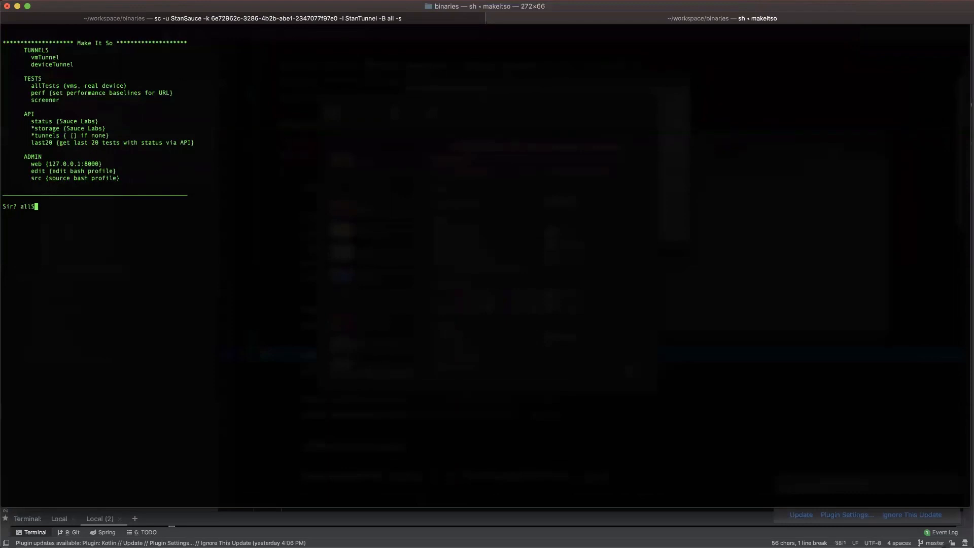
type("Tests")
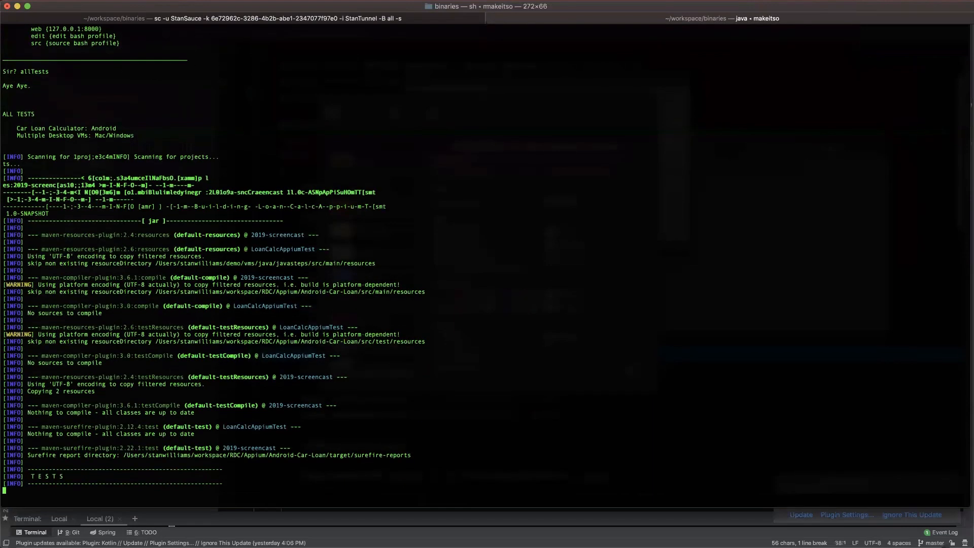
scroll("down", 3)
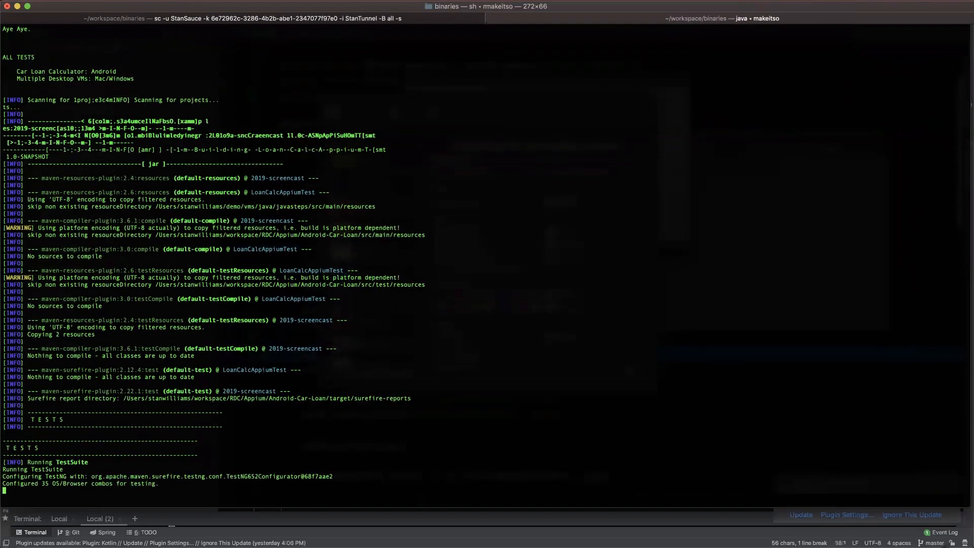
mouse_move(637, 132)
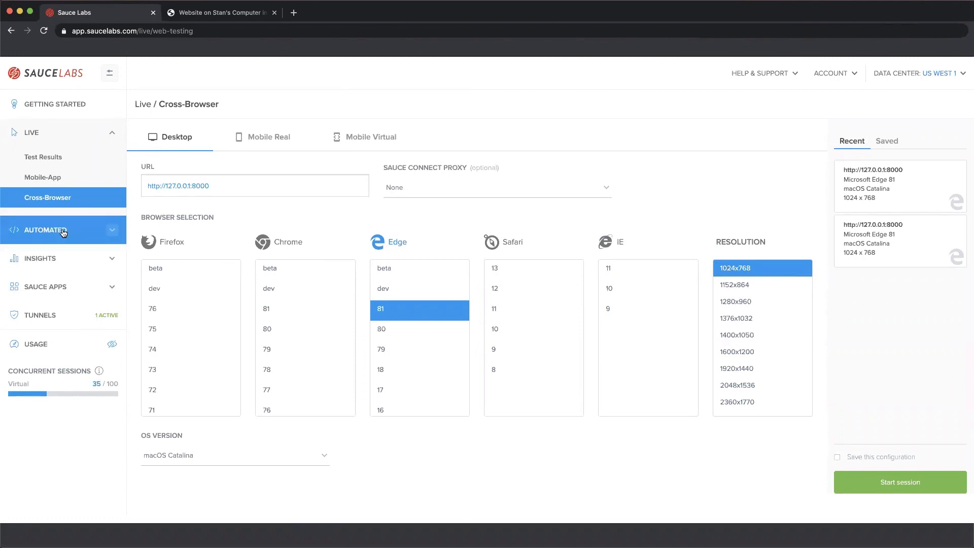
Step: Expand AUTOMATED in the Sauce Labs sidebar to reveal test results
left_click(43, 230)
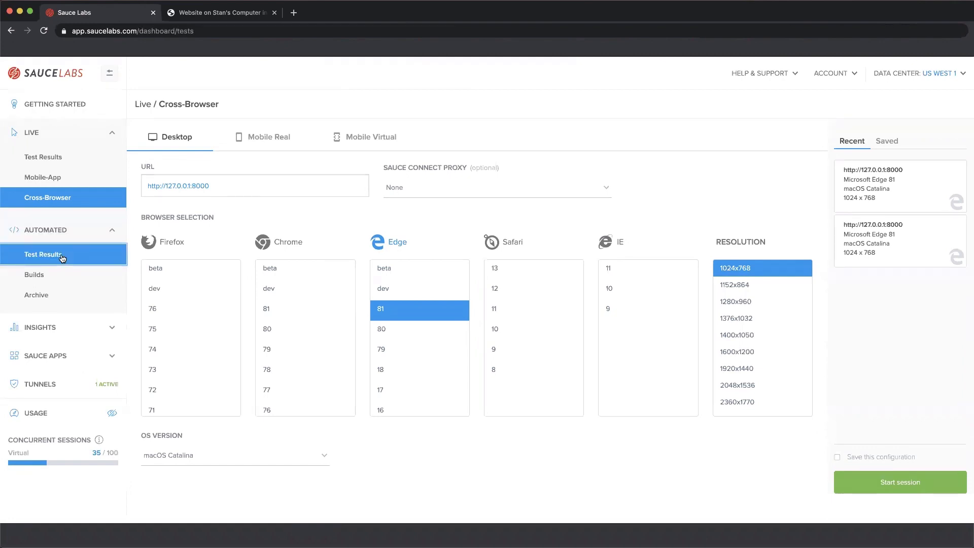
Step: Open Automated Test Results and scroll the in-progress 'Verify Valid Users Can Sign In' runs
left_click(44, 254)
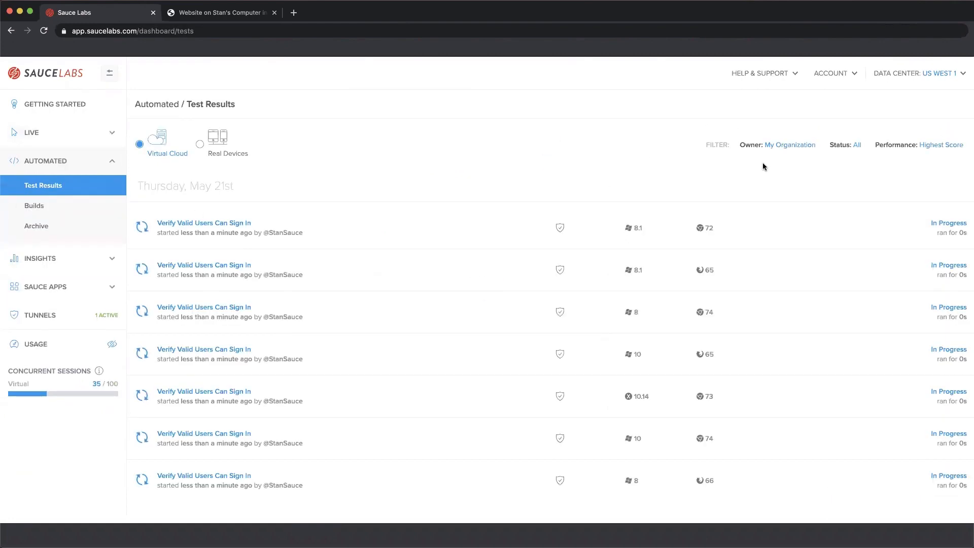
mouse_move(289, 225)
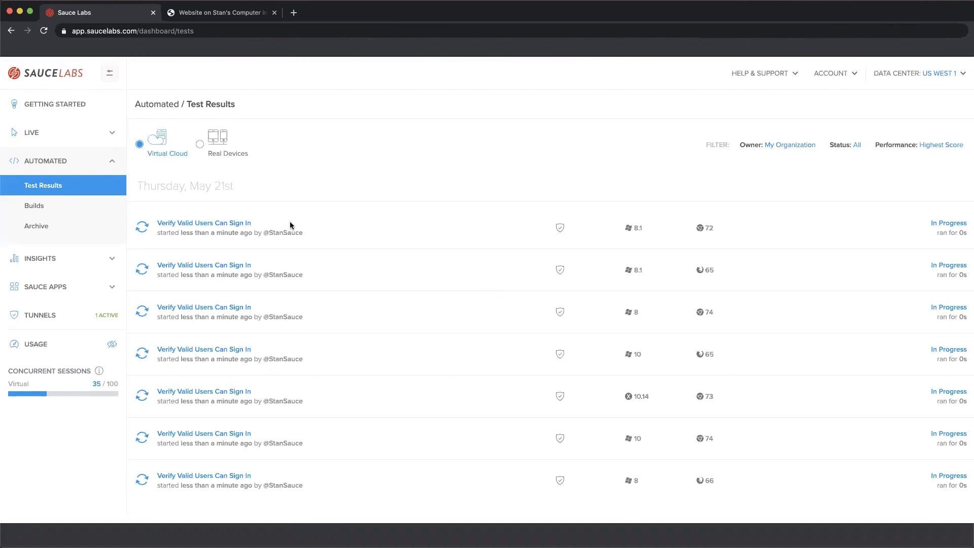
scroll("down", 3)
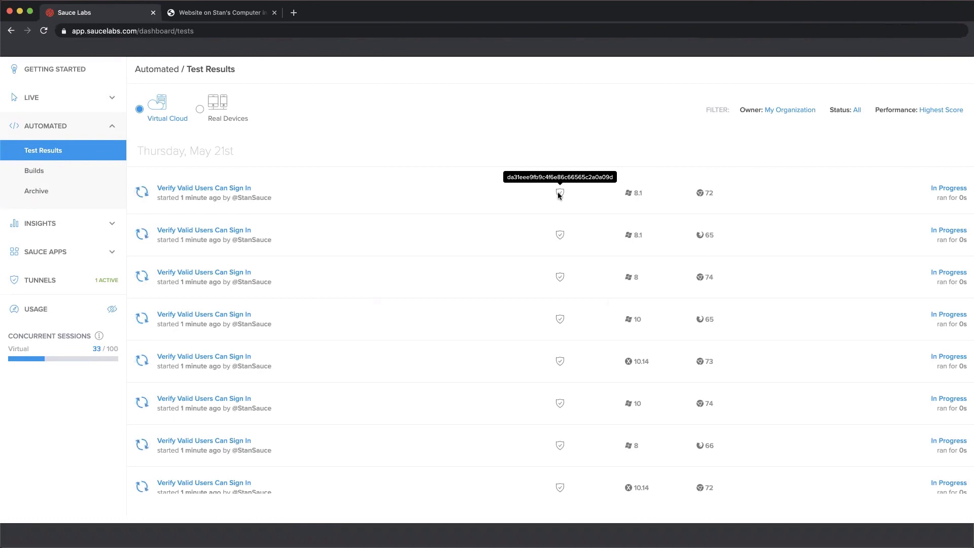
scroll("down", 3)
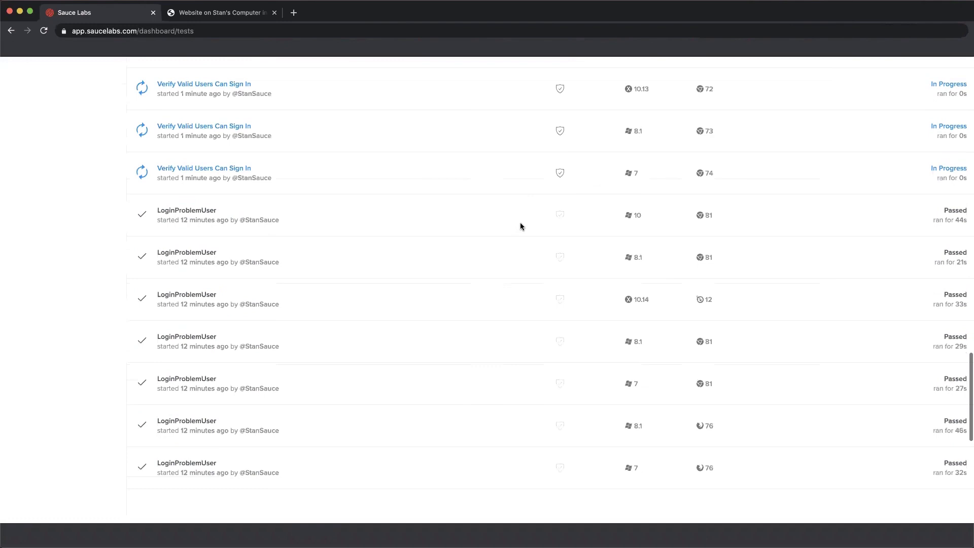
scroll("down", 3)
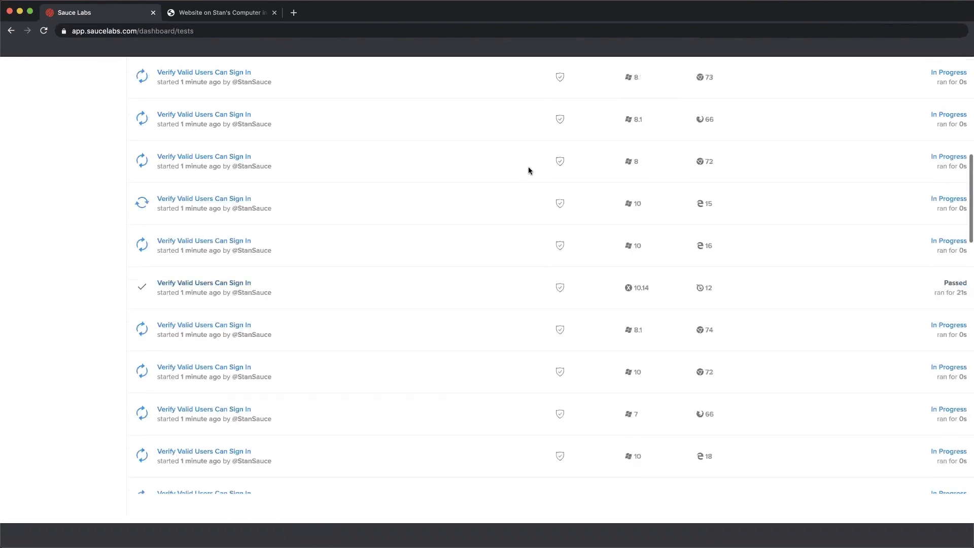
left_click(219, 12)
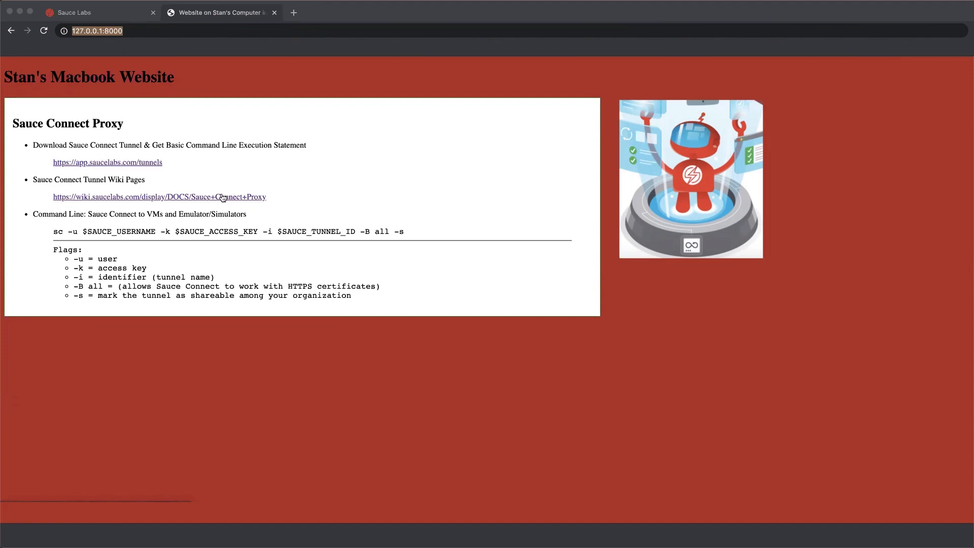
mouse_move(158, 168)
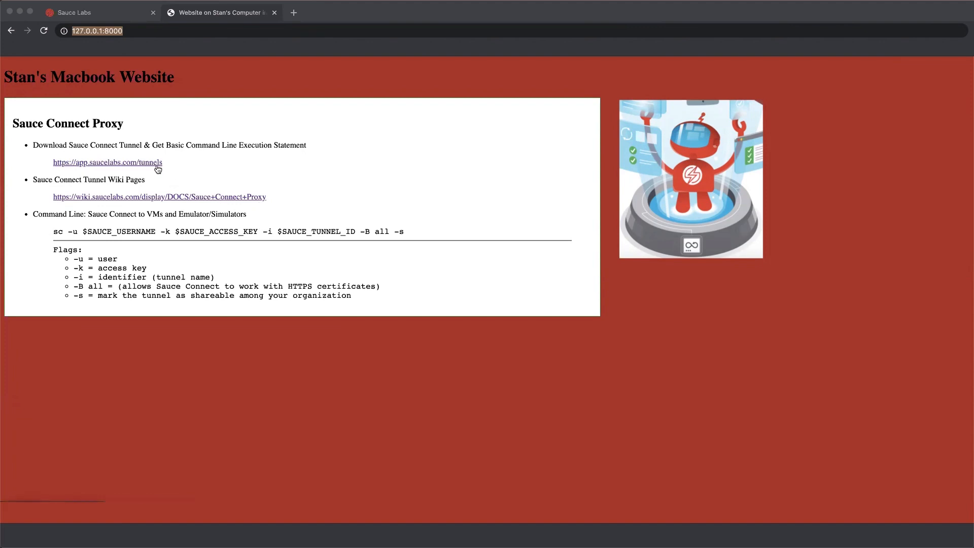